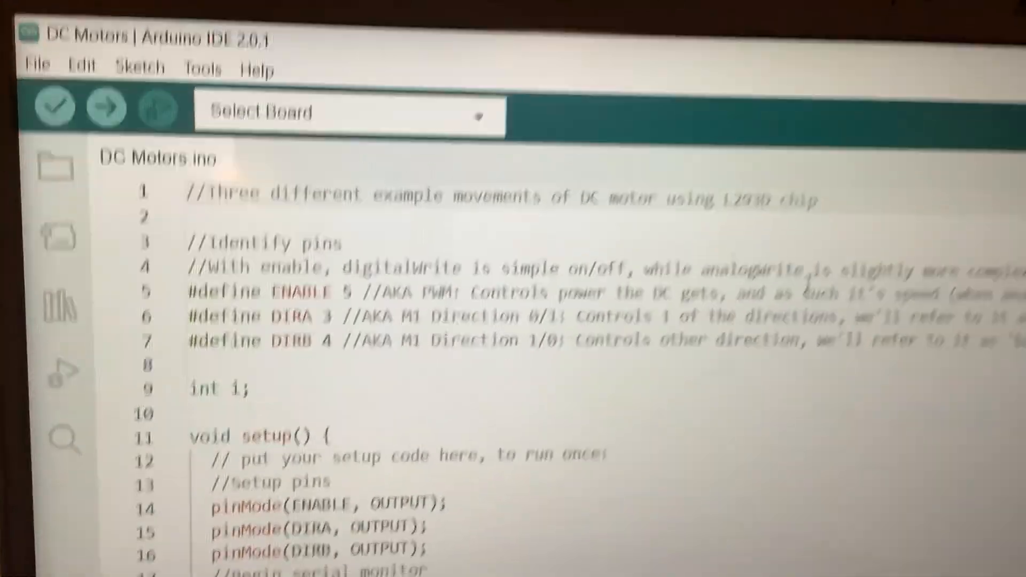
scroll(down, 3)
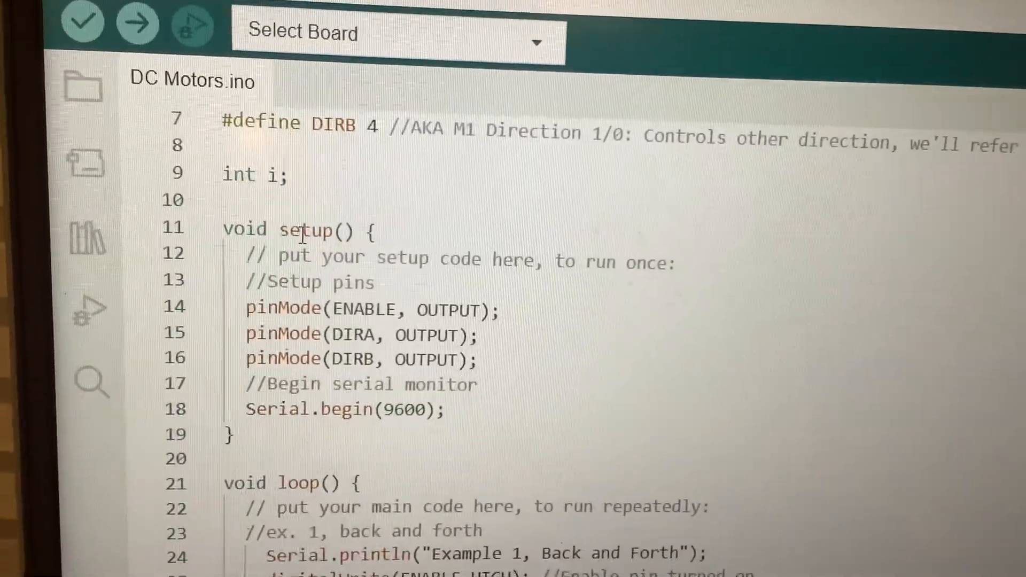
scroll(down, 3)
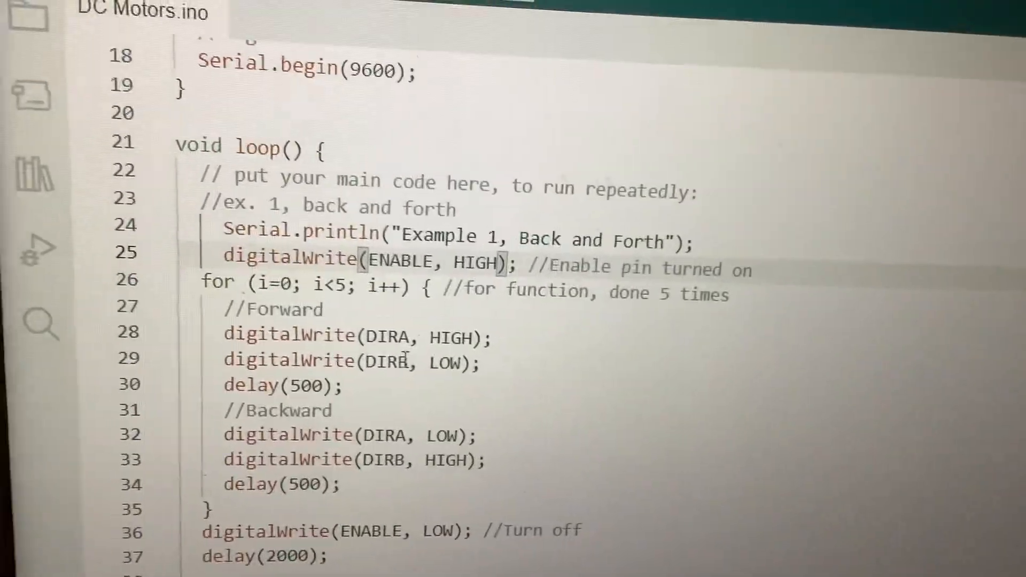
scroll(down, 3)
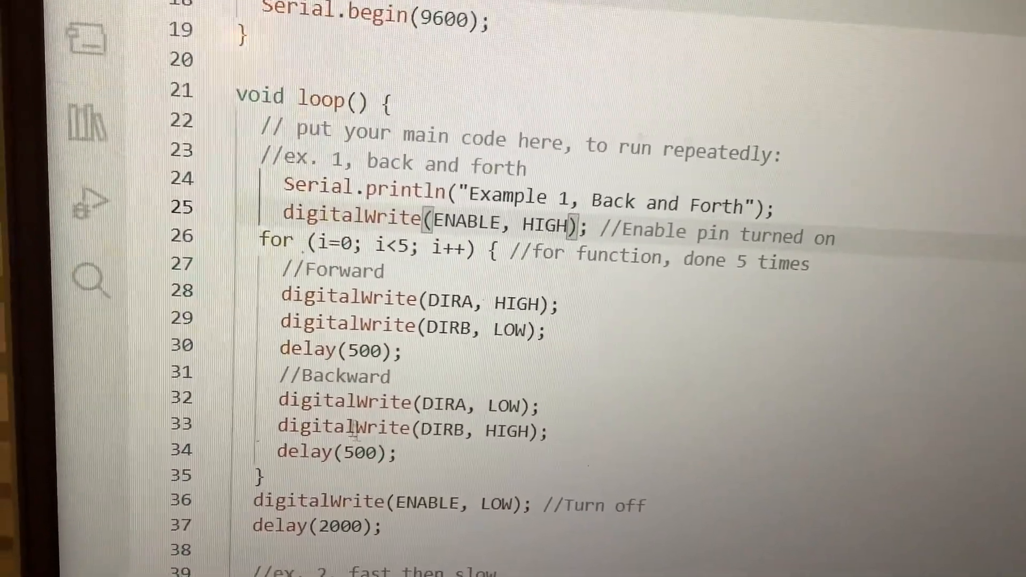
scroll(down, 3)
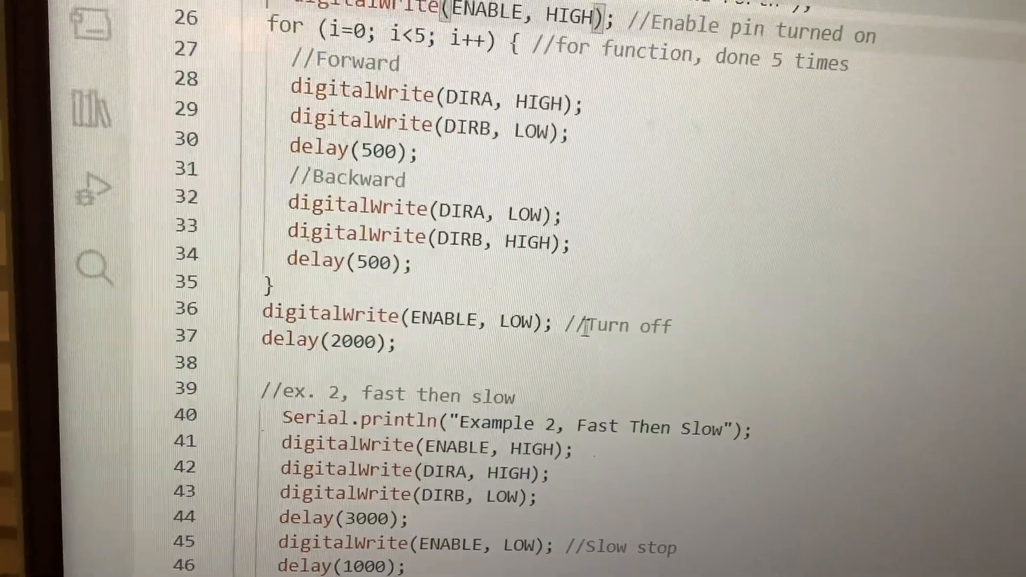
scroll(down, 3)
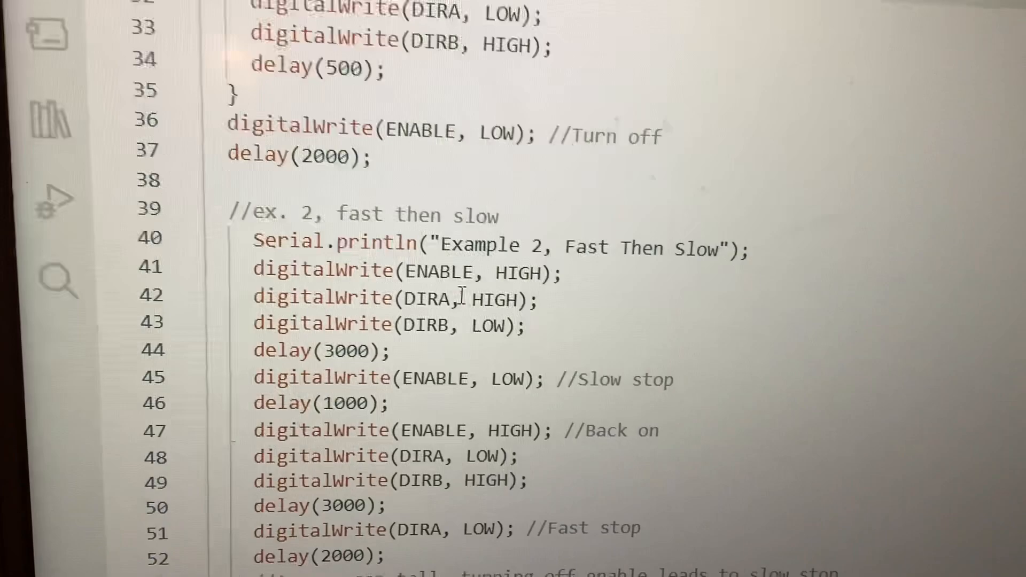
scroll(down, 3)
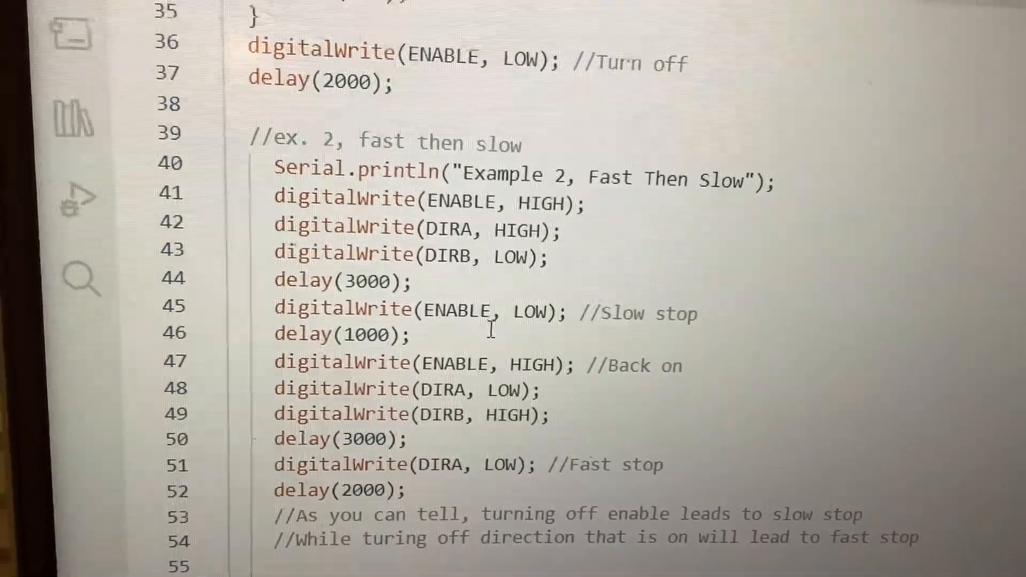
scroll(down, 3)
text(B)
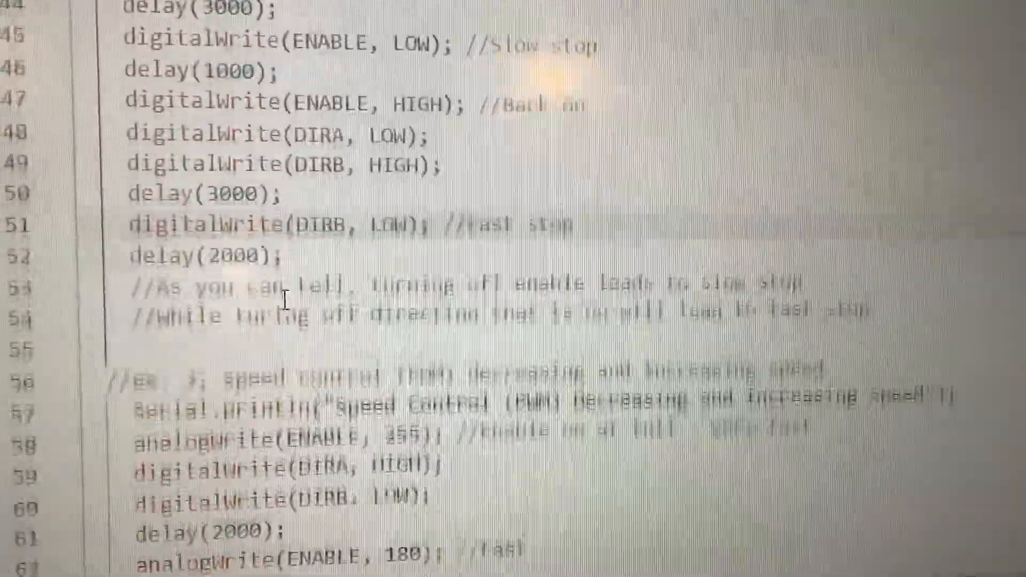
scroll(down, 3)
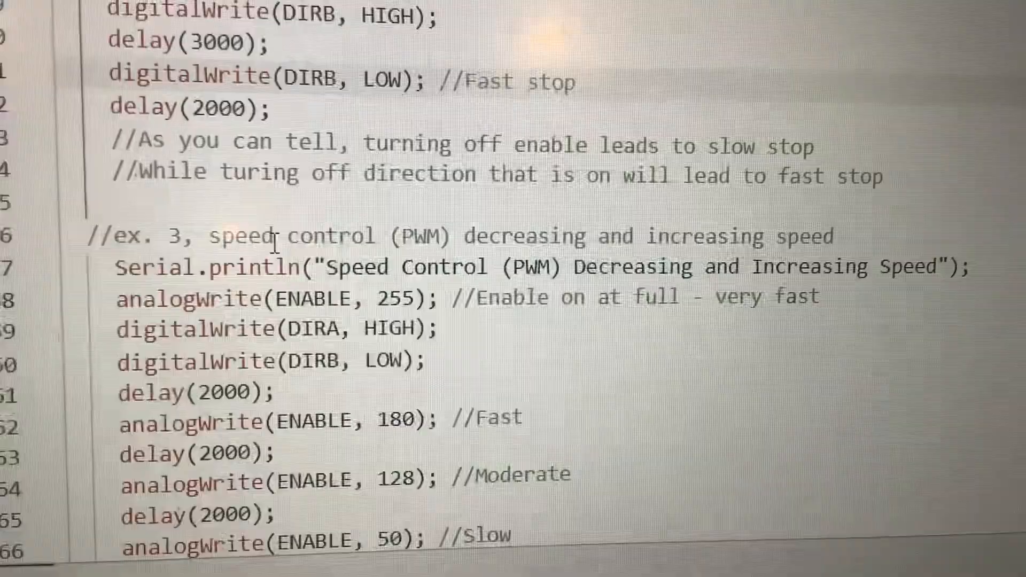
scroll(down, 3)
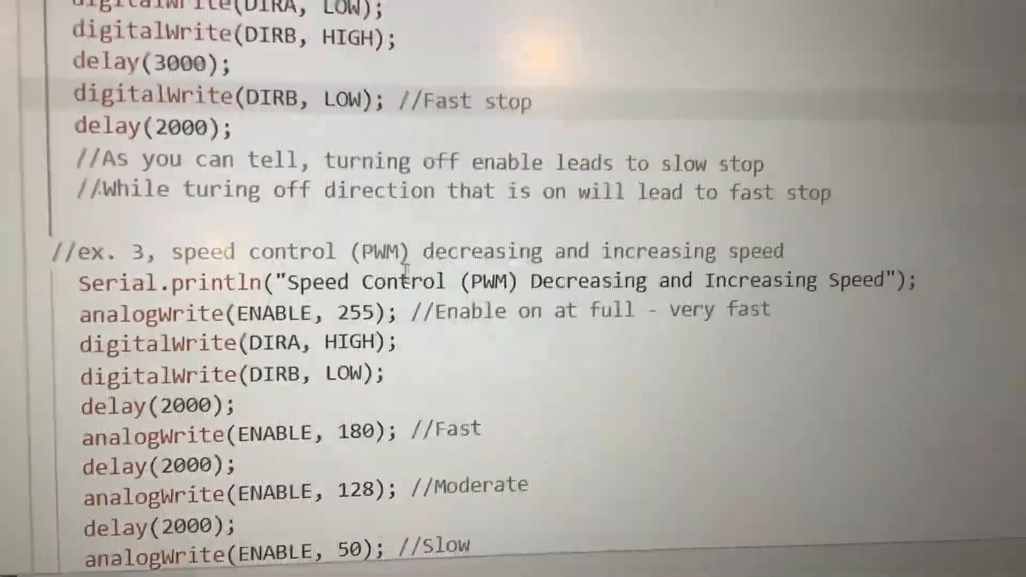
scroll(down, 3)
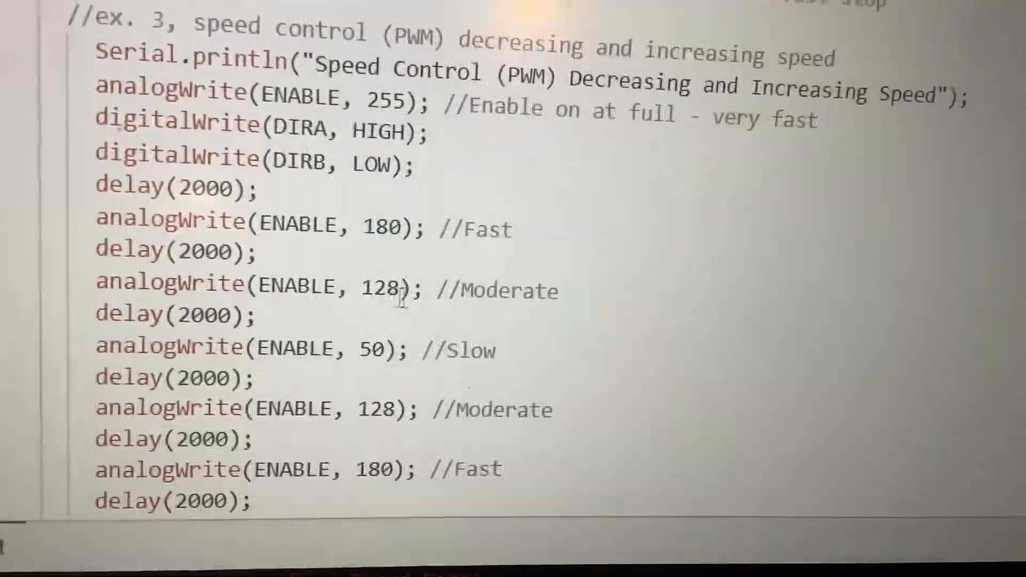
scroll(down, 3)
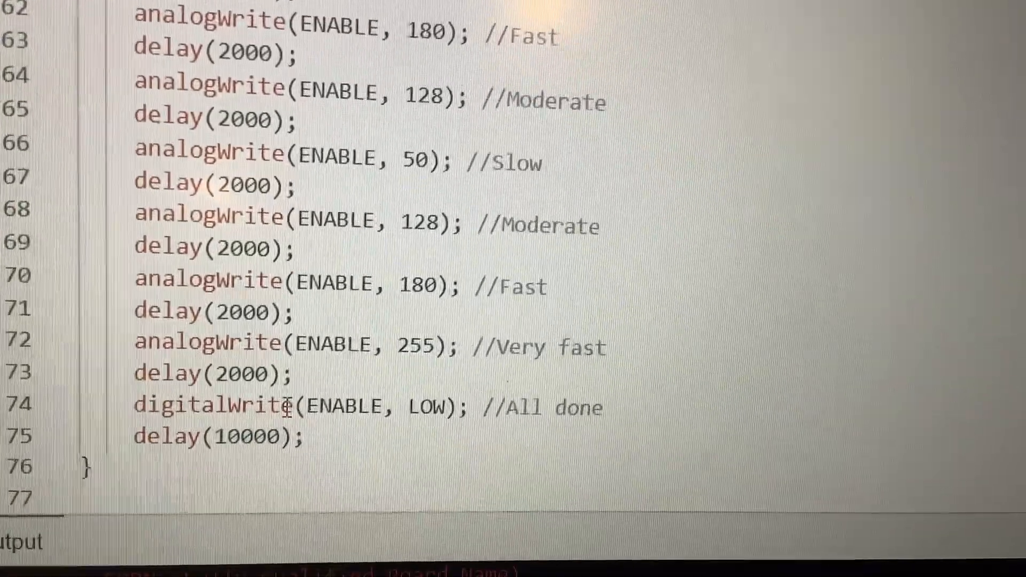